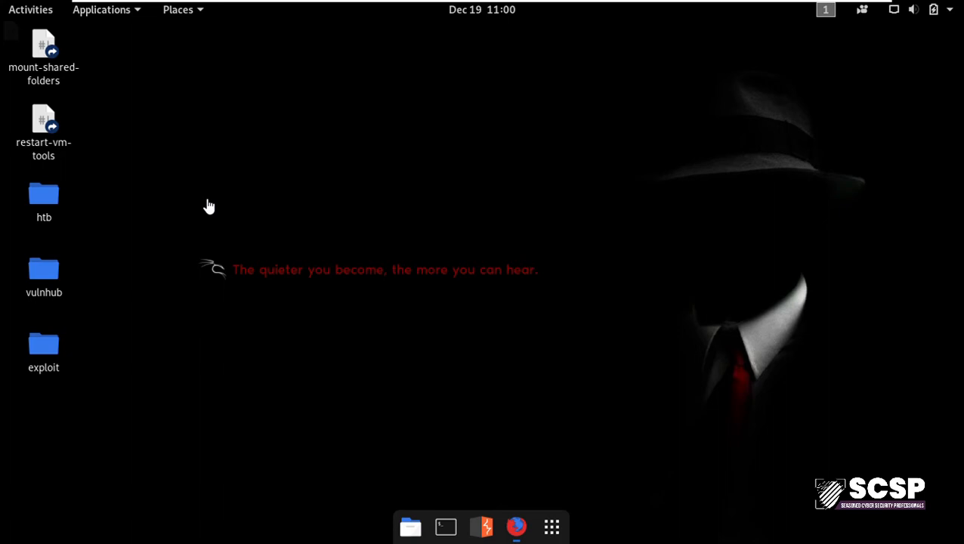
{"action": "mouse_move", "coordinate": [209, 207]}
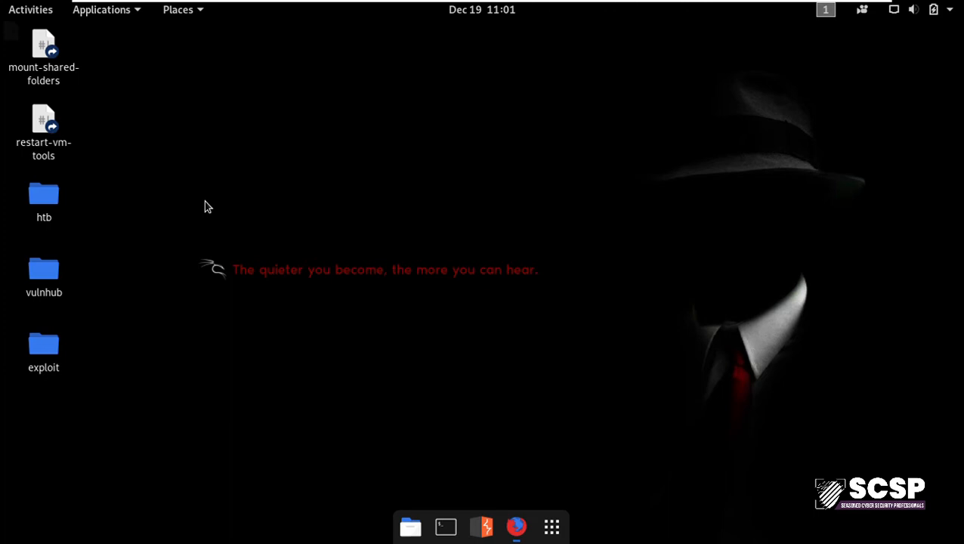
{"action": "mouse_move", "coordinate": [463, 306]}
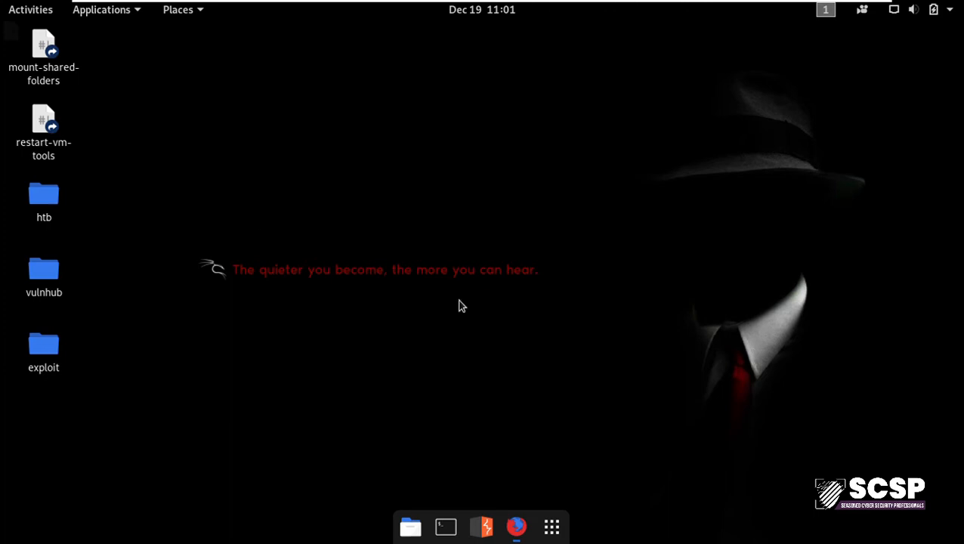
{"action": "mouse_move", "coordinate": [464, 327]}
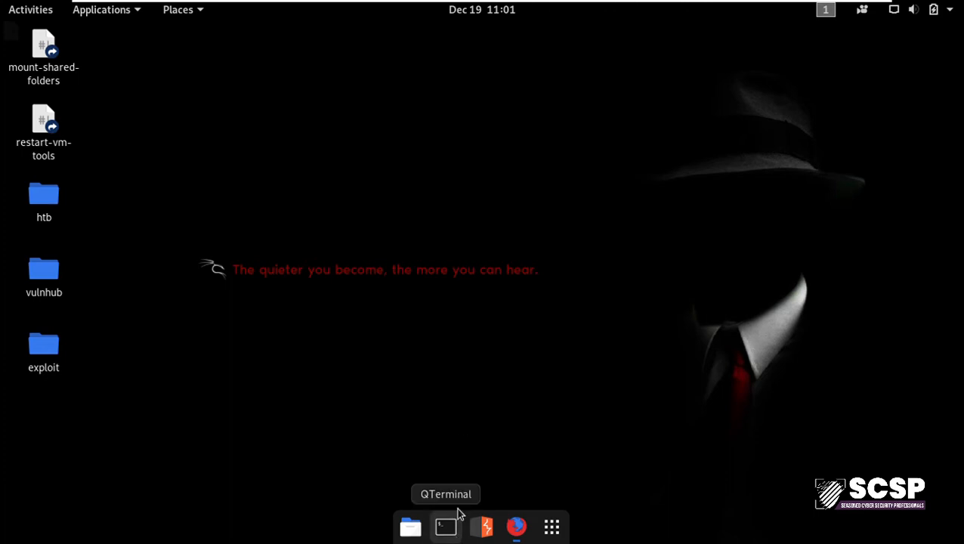
- Open a terminal, type 'rrytree', and close the CherryTree window
{"action": "left_click", "coordinate": [445, 526]}
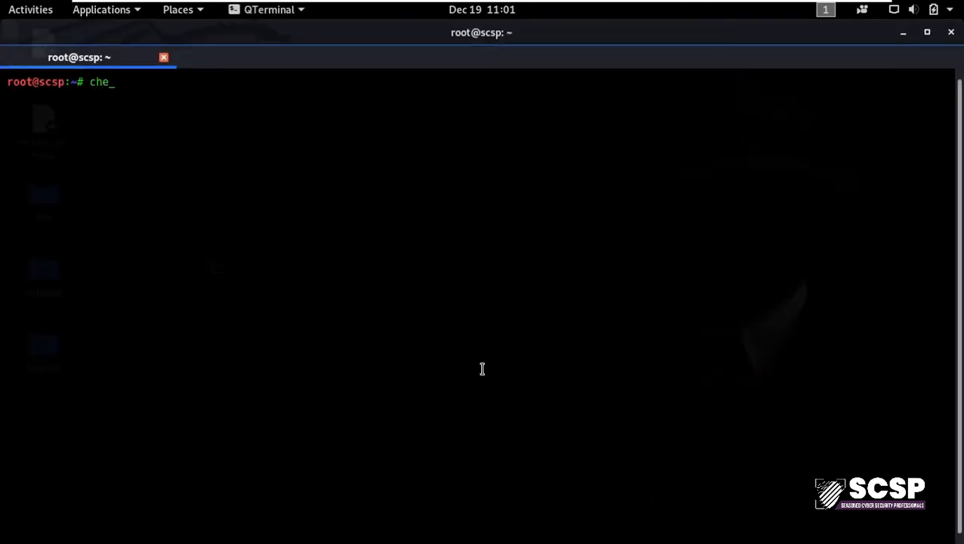
{"action": "type", "text": "rrytree"}
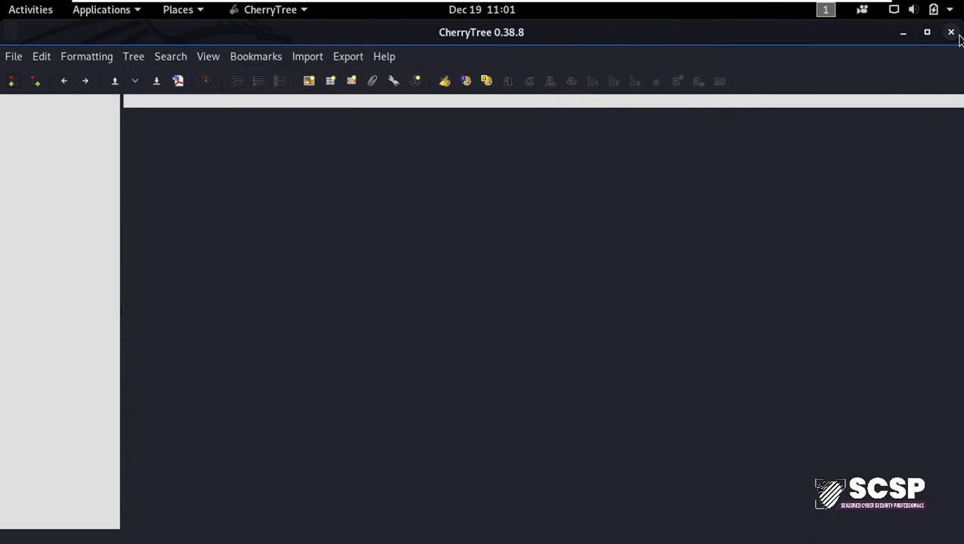
{"action": "left_click", "coordinate": [950, 32]}
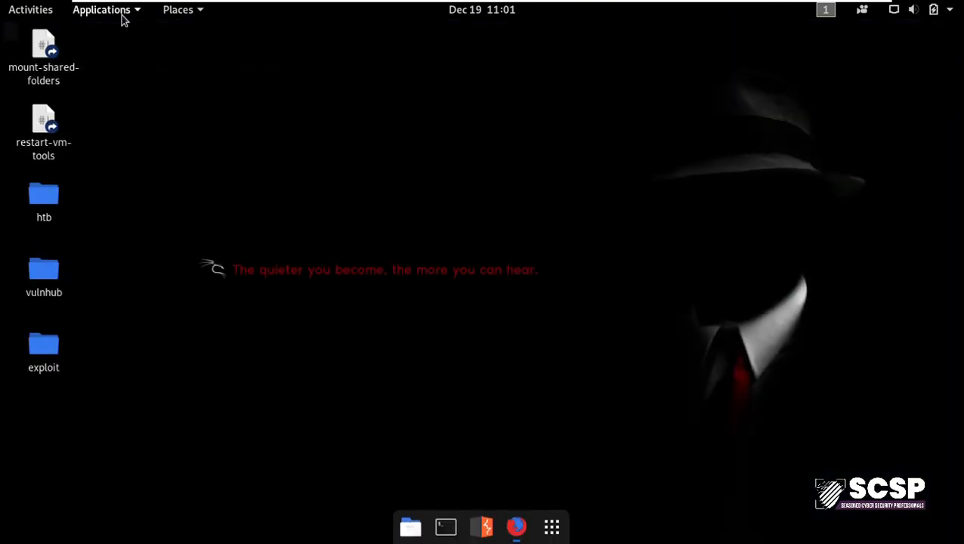
{"action": "left_click", "coordinate": [100, 9]}
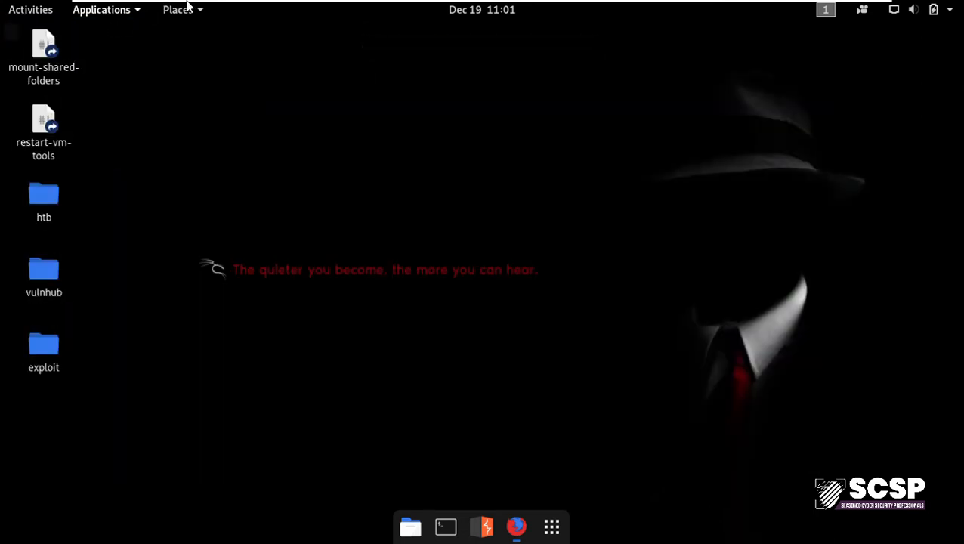
- Relaunch CherryTree by searching 'cherr' in GNOME Activities
{"action": "left_click", "coordinate": [30, 9]}
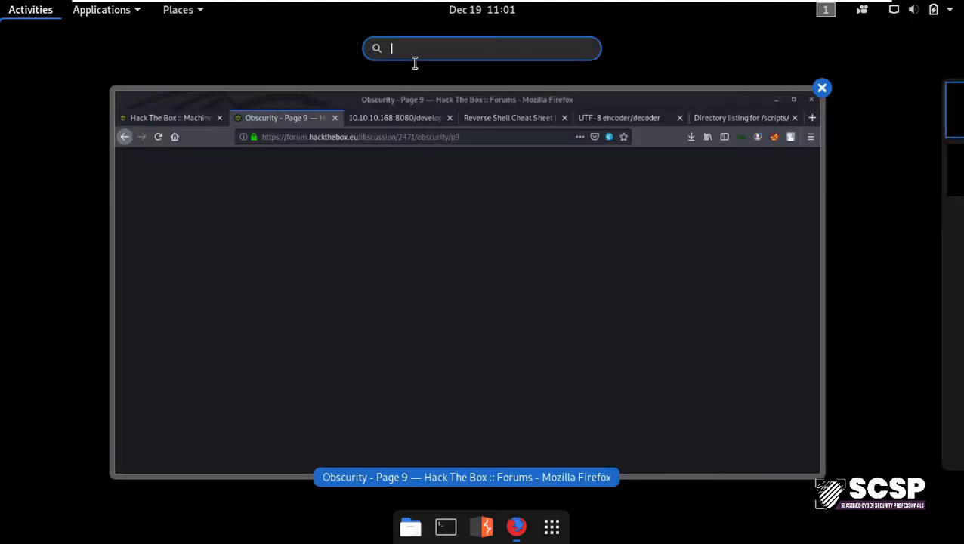
{"action": "type", "text": "cherr"}
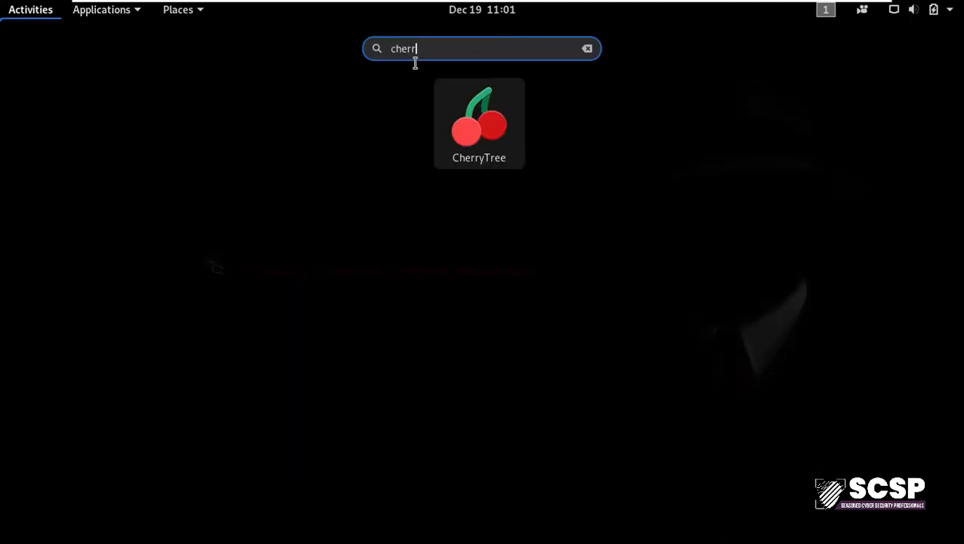
{"action": "left_click", "coordinate": [479, 123]}
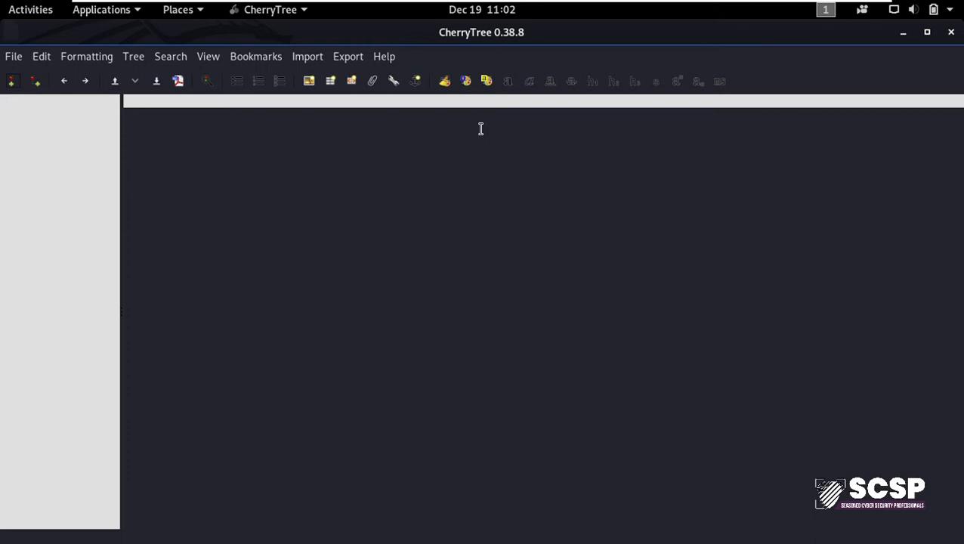
{"action": "mouse_move", "coordinate": [11, 81]}
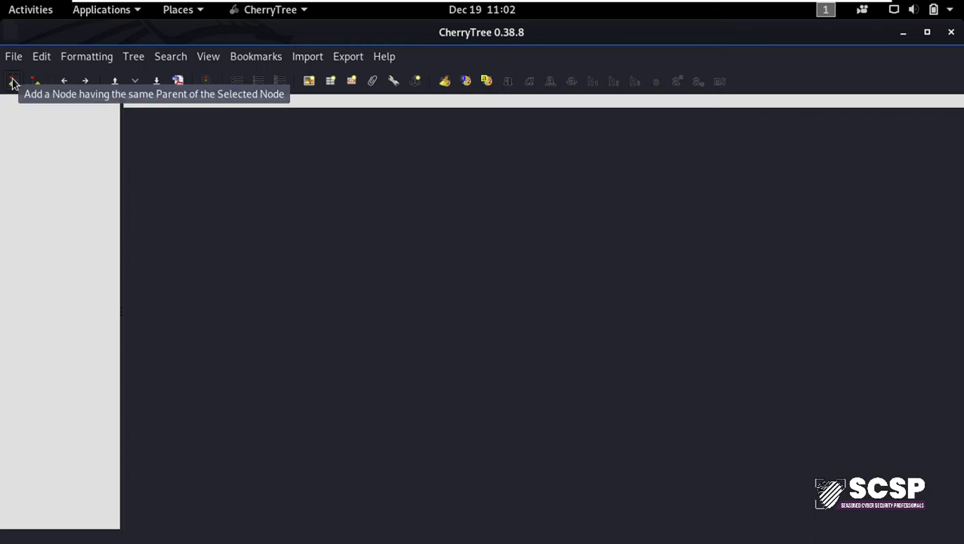
- Add a top-level rich-text note named 10.10.10.165
{"action": "left_click", "coordinate": [12, 81]}
{"action": "type", "text": "10.10.10.16"}
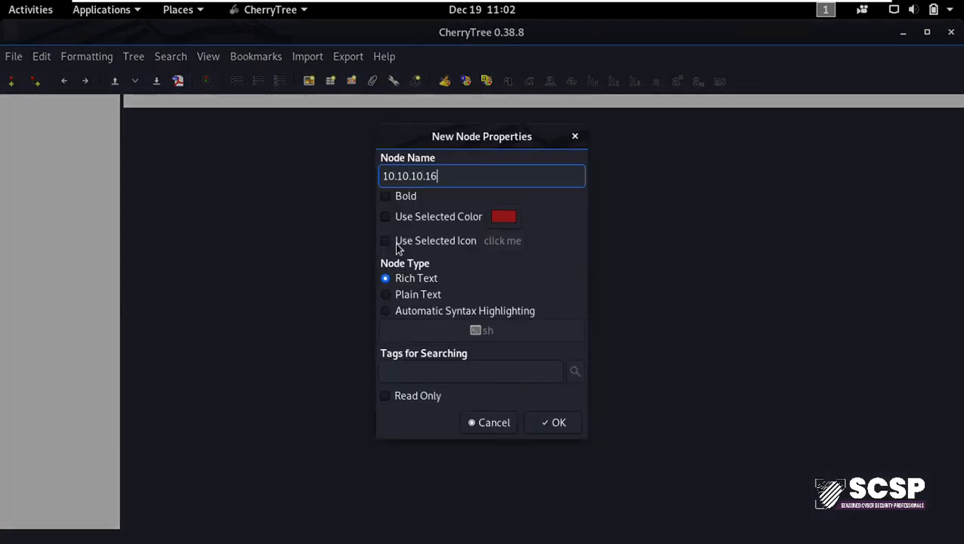
{"action": "left_click", "coordinate": [553, 422]}
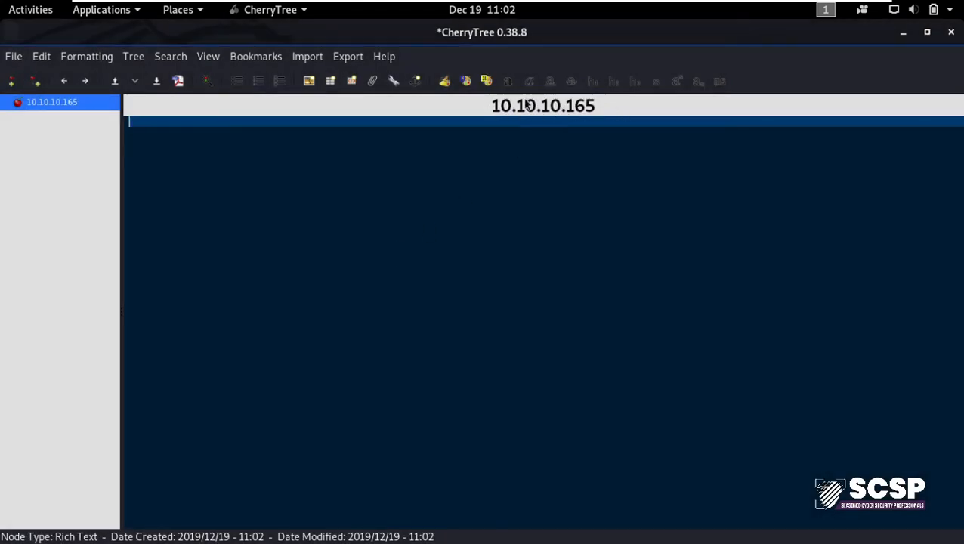
{"action": "mouse_move", "coordinate": [684, 131]}
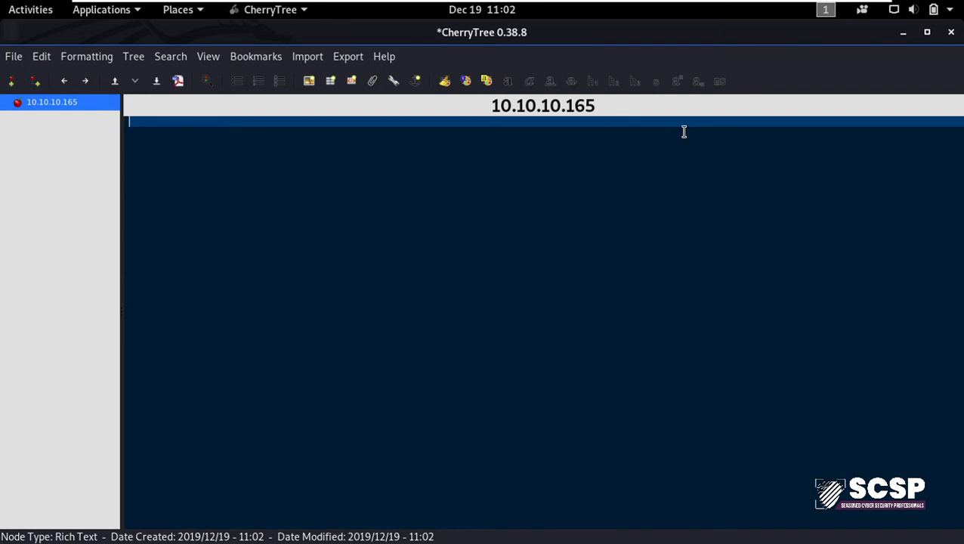
{"action": "mouse_move", "coordinate": [419, 147]}
{"action": "type", "text": "nmap scan resul"}
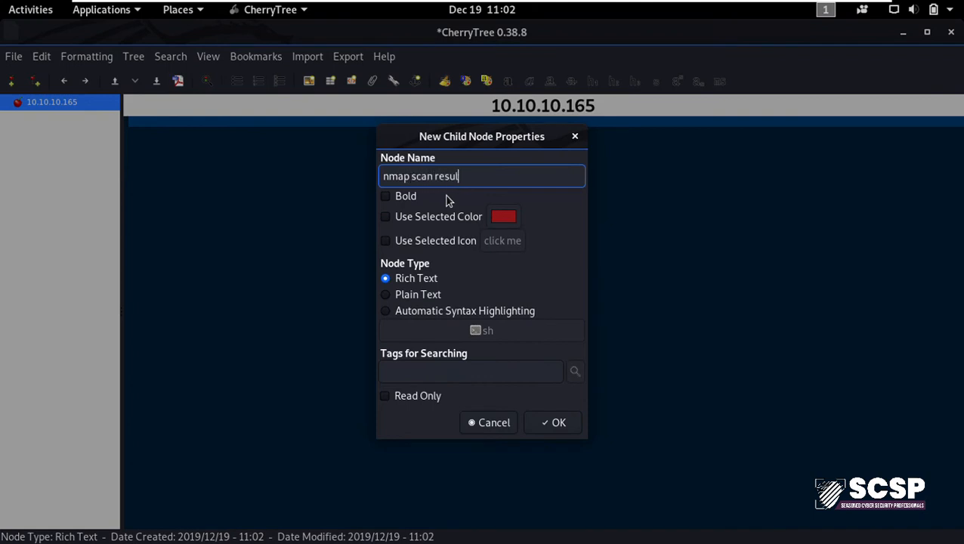
- Create the 'nmap scan results' child note and type that heading as its first line
{"action": "left_click", "coordinate": [553, 423]}
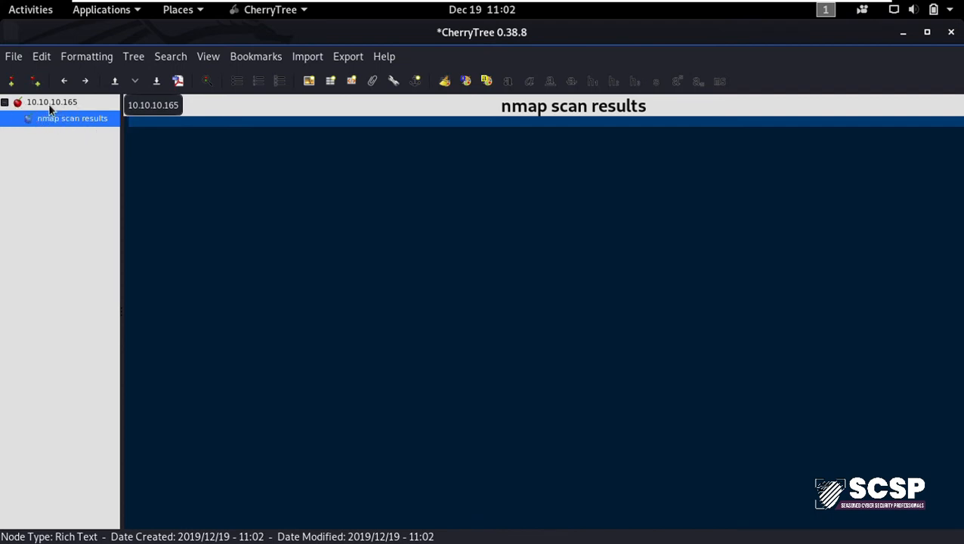
{"action": "type", "text": "nmap scan"}
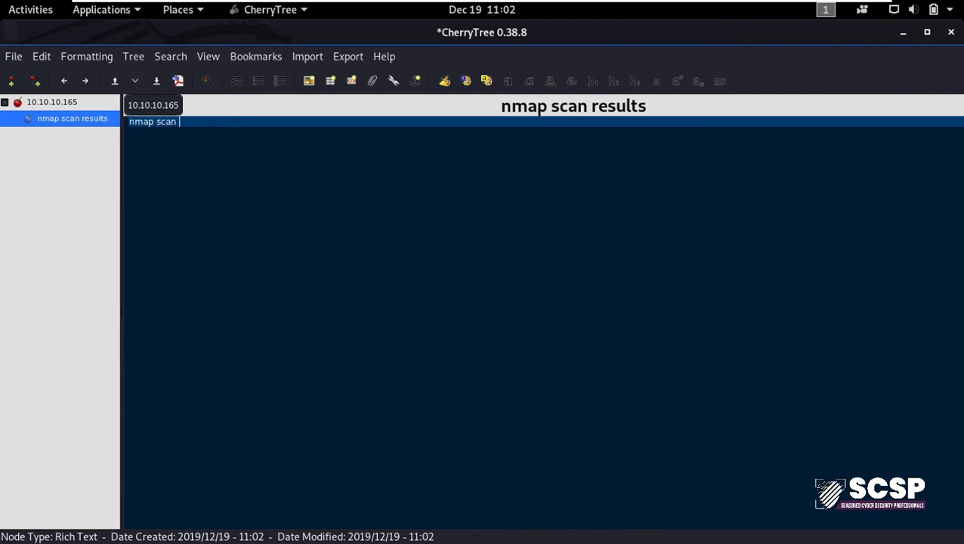
{"action": "type", "text": "result"}
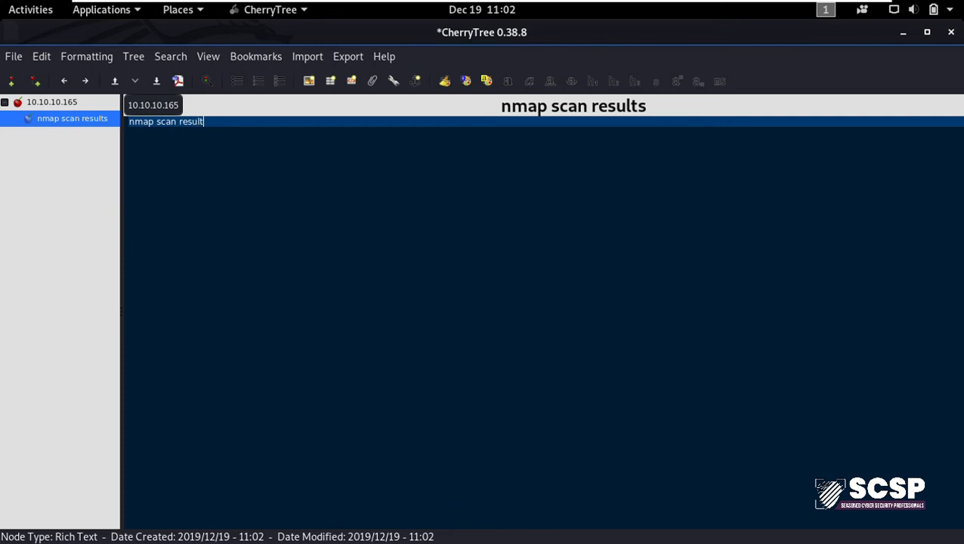
{"action": "type", "text": "s"}
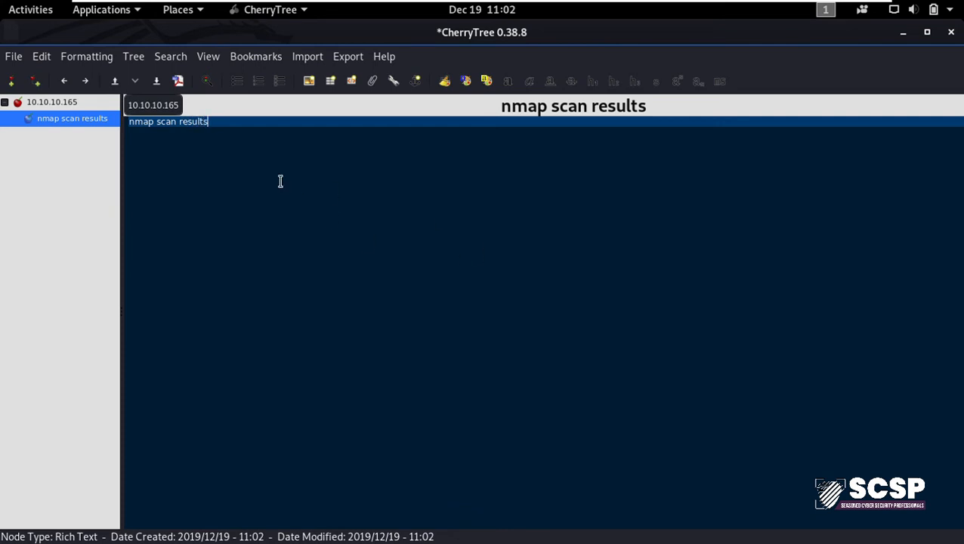
{"action": "mouse_move", "coordinate": [369, 230]}
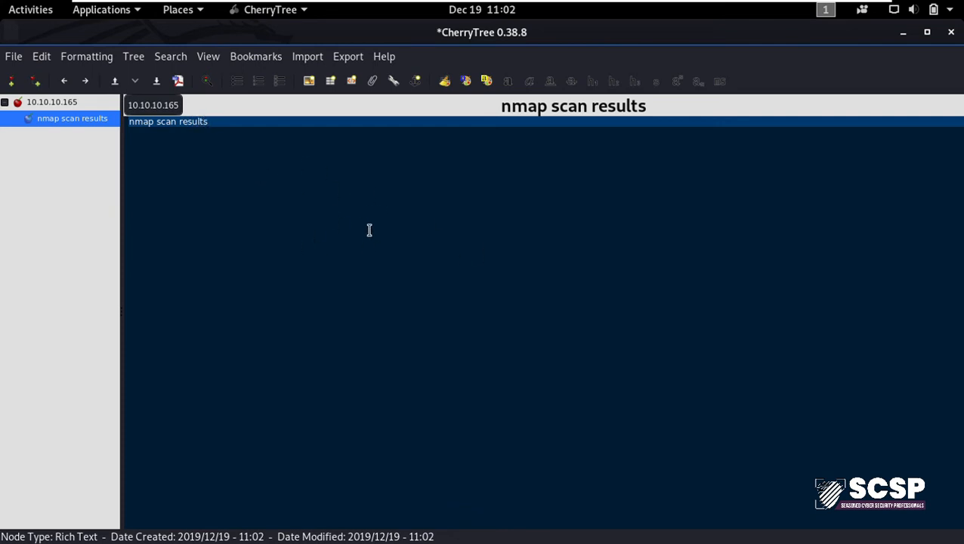
{"action": "left_click", "coordinate": [210, 121]}
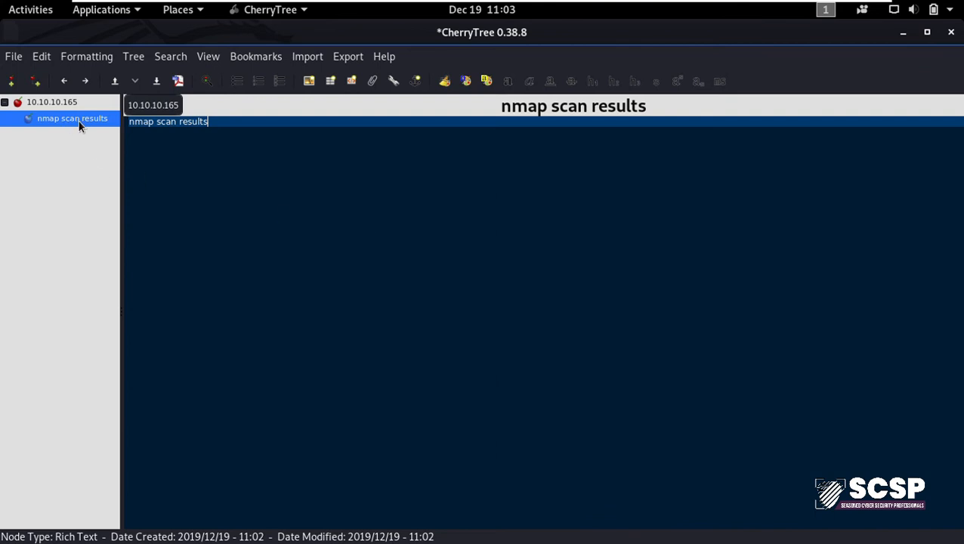
{"action": "mouse_move", "coordinate": [10, 80]}
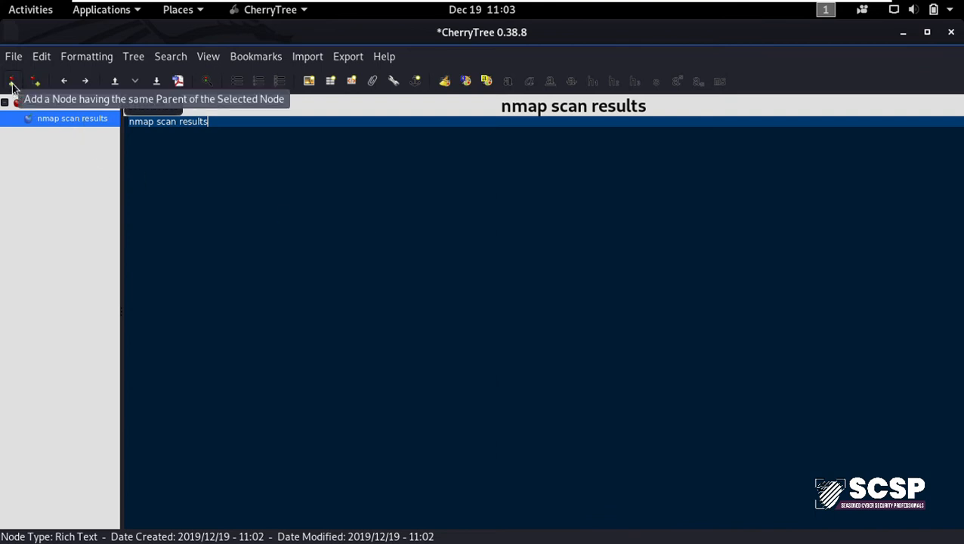
- Add a 'vulnerabilties' sibling note listing sqli, xss and rce on separate lines
{"action": "left_click", "coordinate": [13, 81]}
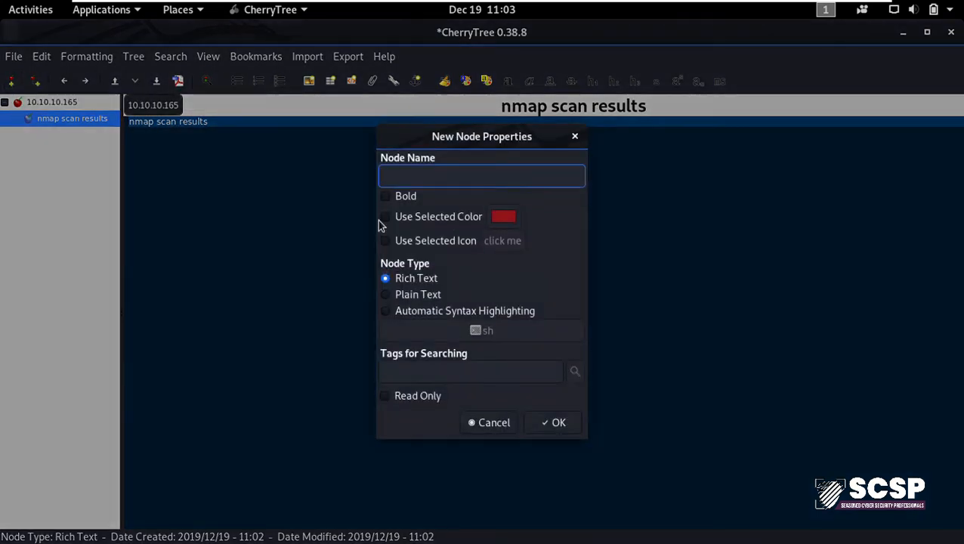
{"action": "type", "text": "vulnerabi"}
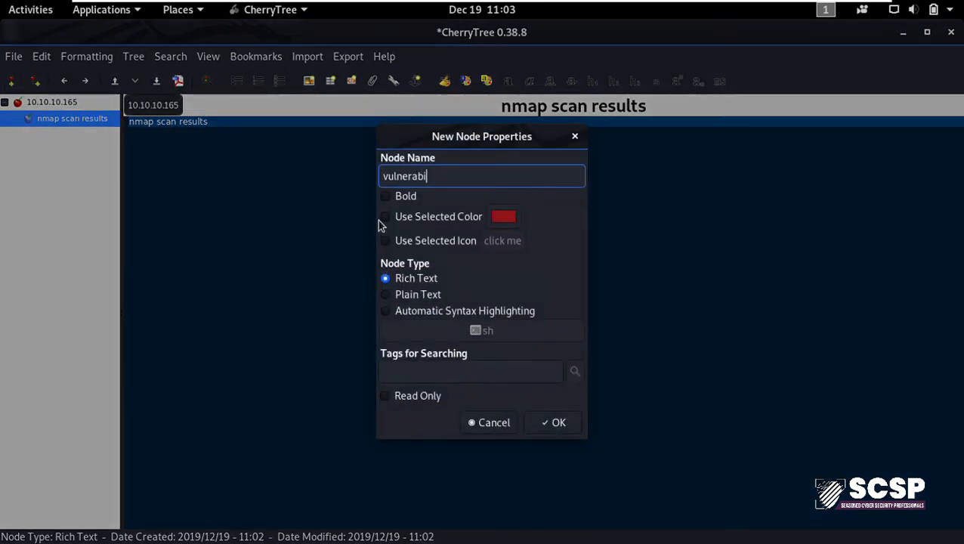
{"action": "left_click", "coordinate": [553, 423]}
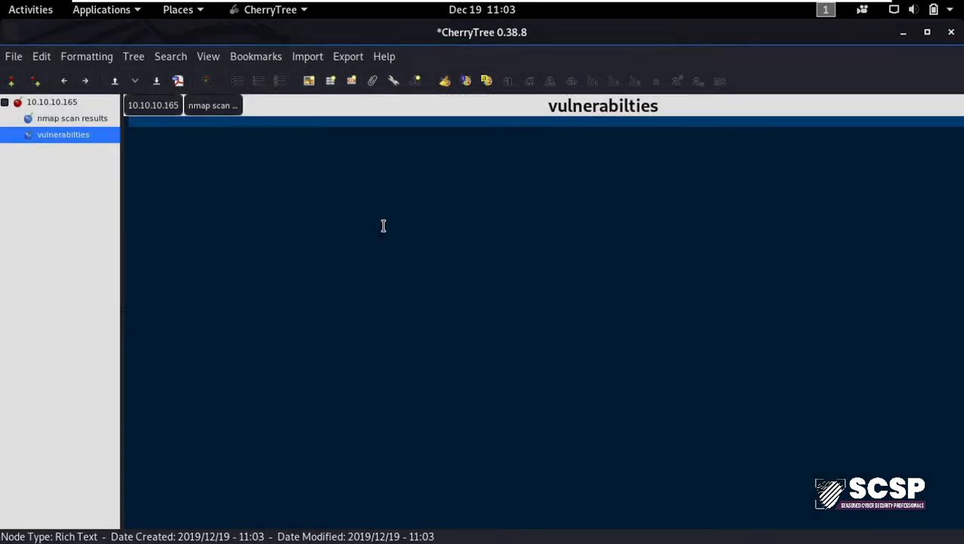
{"action": "type", "text": "sqli"}
{"action": "type", "text": "x"}
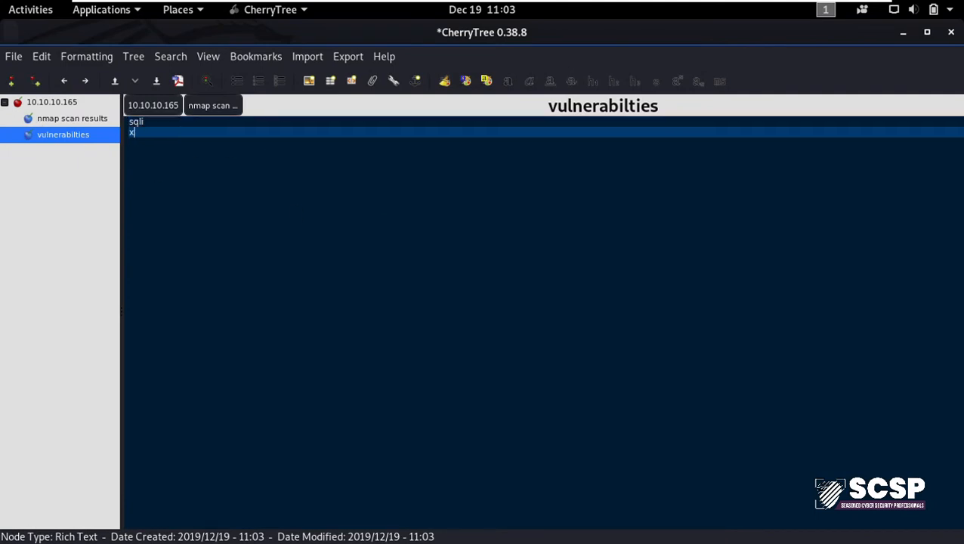
{"action": "type", "text": "ss"}
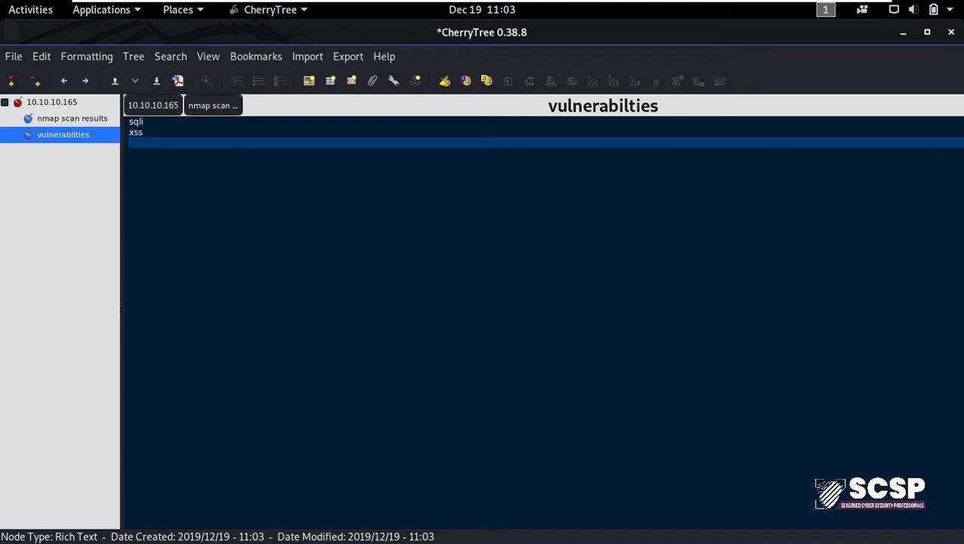
{"action": "type", "text": "rce"}
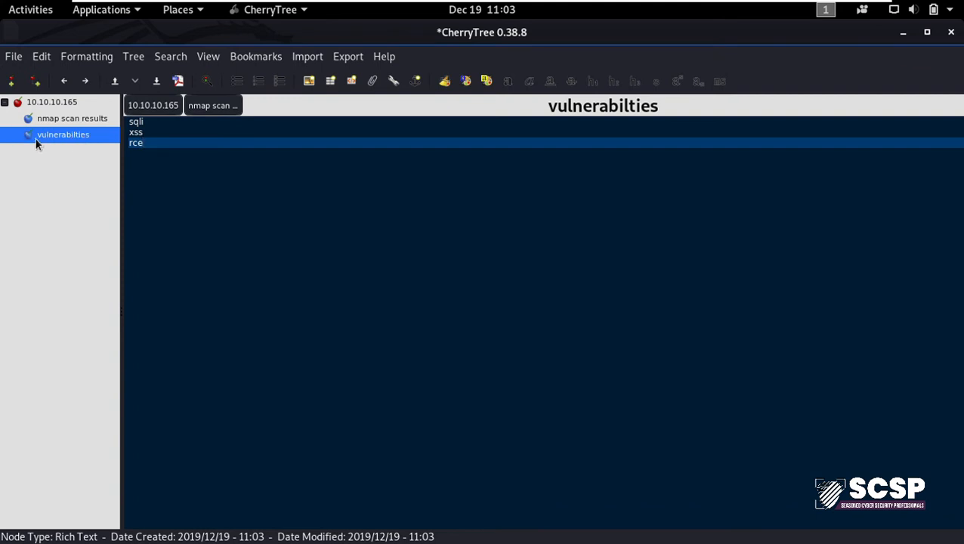
{"action": "mouse_move", "coordinate": [35, 87]}
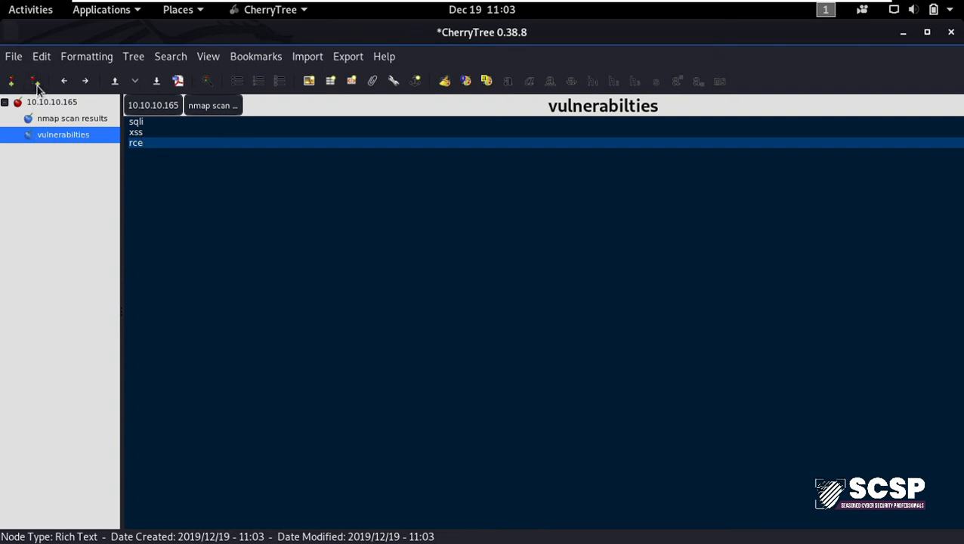
- Add sqli and xss child notes under vulnerabilties, then open sqli
{"action": "left_click", "coordinate": [35, 81]}
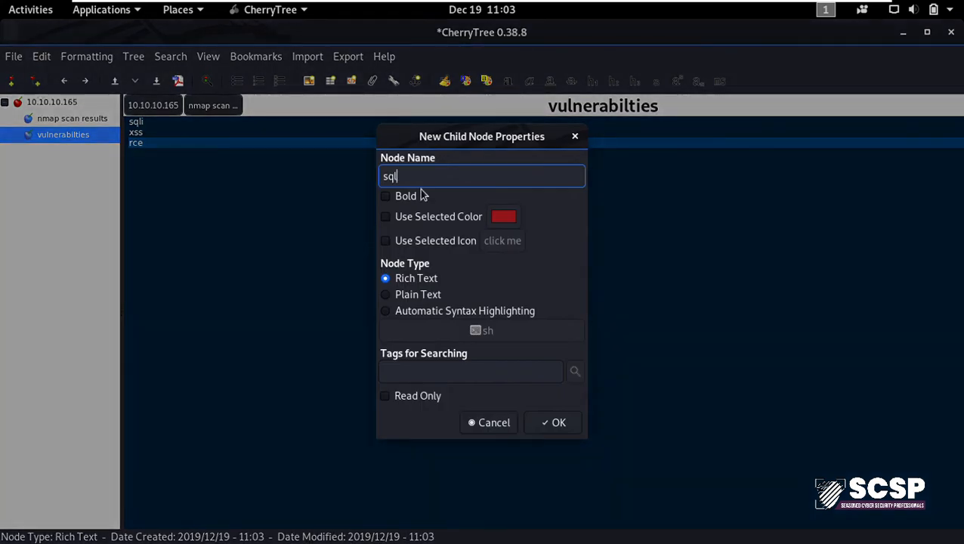
{"action": "left_click", "coordinate": [554, 422]}
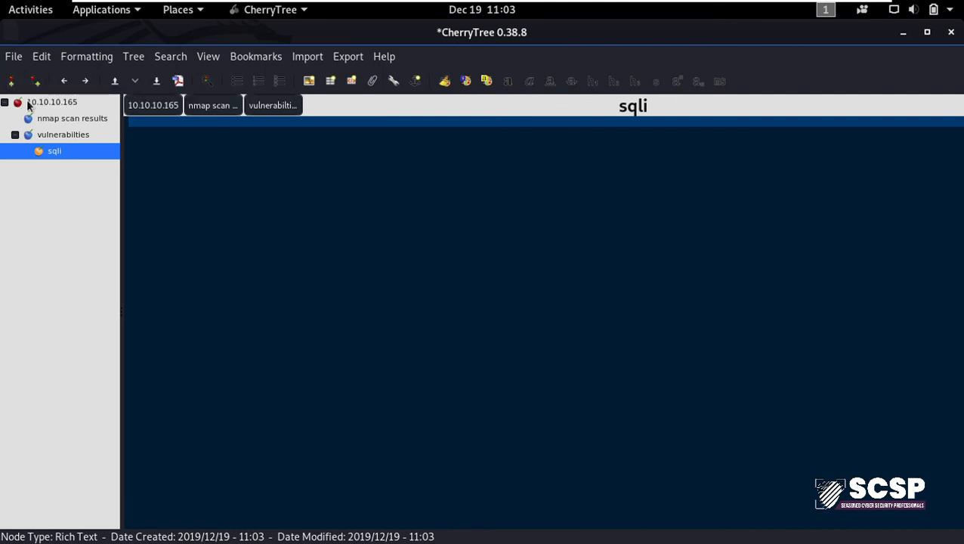
{"action": "left_click", "coordinate": [11, 81]}
{"action": "type", "text": "xss"}
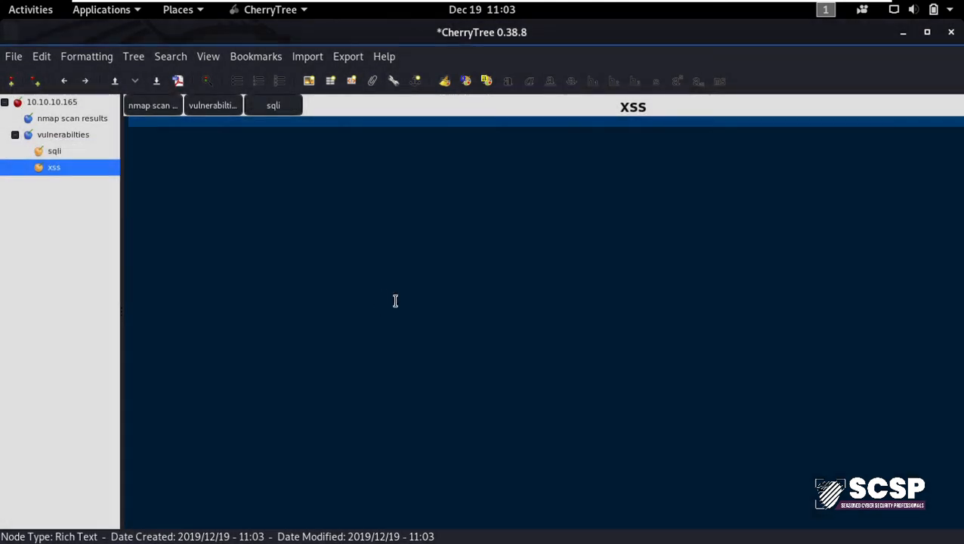
{"action": "left_click", "coordinate": [54, 150]}
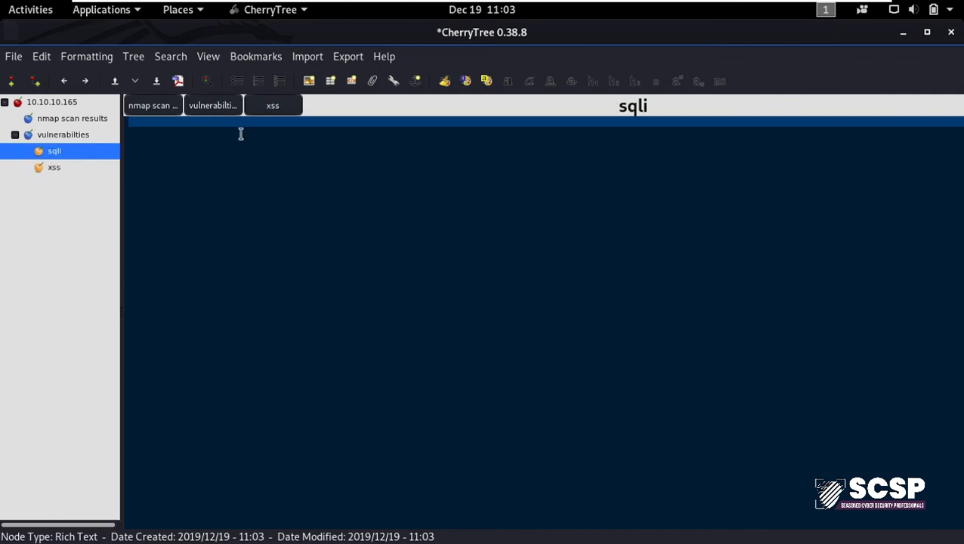
{"action": "type", "text": "poc"}
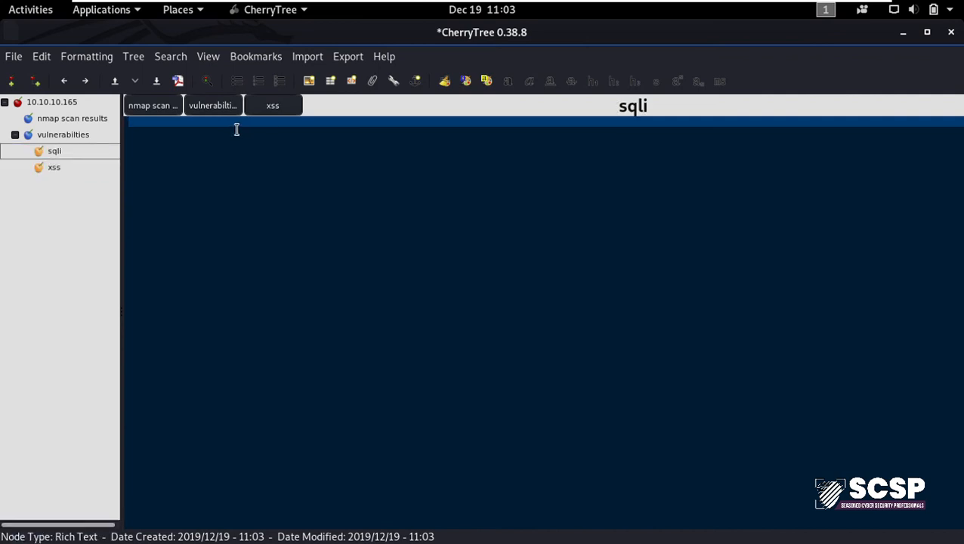
- Write 'poc / steps to reproduce' as the opening line of the sqli note
{"action": "type", "text": "poc / s"}
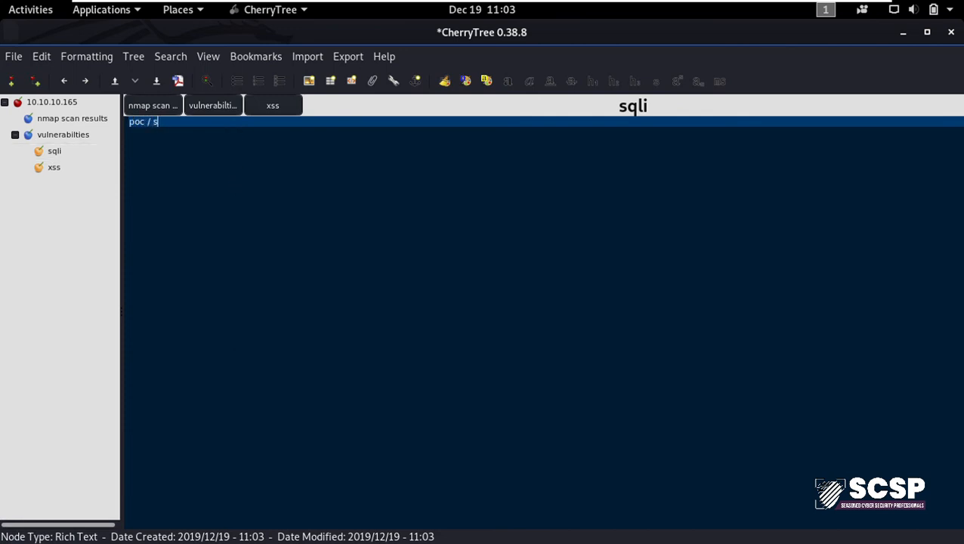
{"action": "type", "text": "teps to rep"}
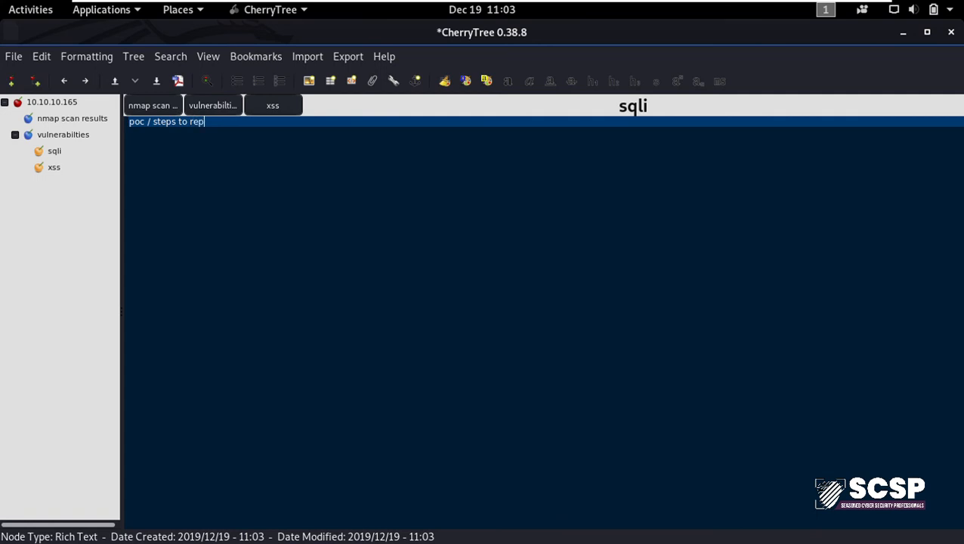
{"action": "type", "text": "roduce"}
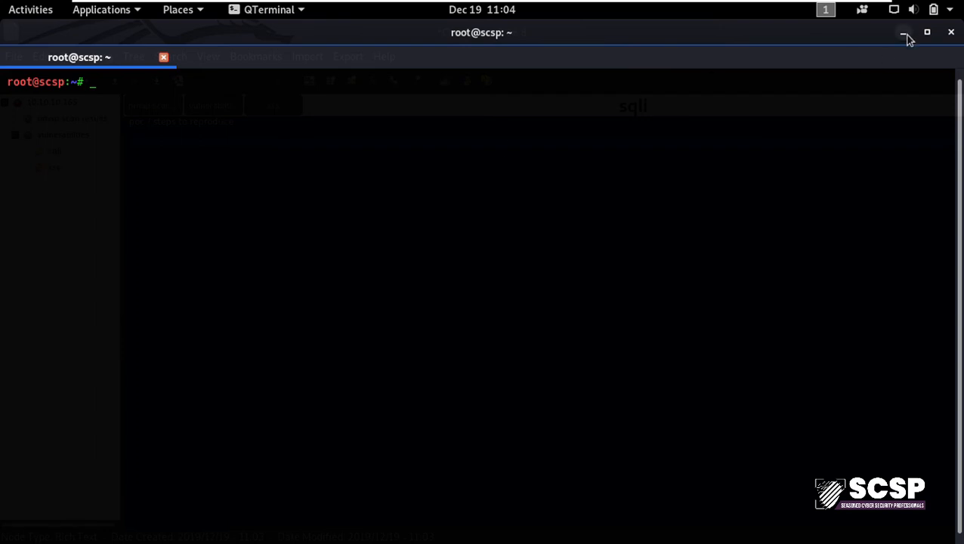
- Minimize the terminal, select the newest screenshot in Pictures, and return to CherryTree
{"action": "left_click", "coordinate": [904, 36]}
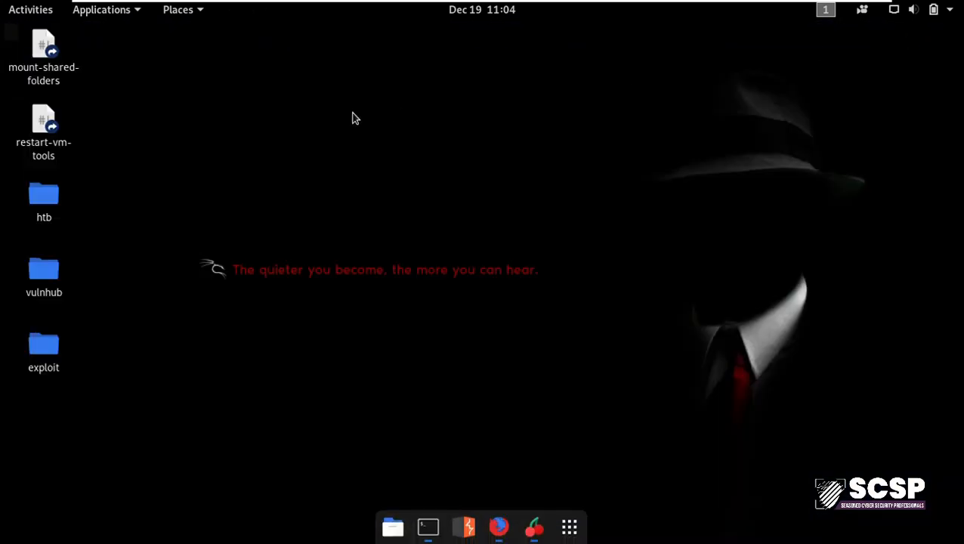
{"action": "left_click", "coordinate": [392, 527]}
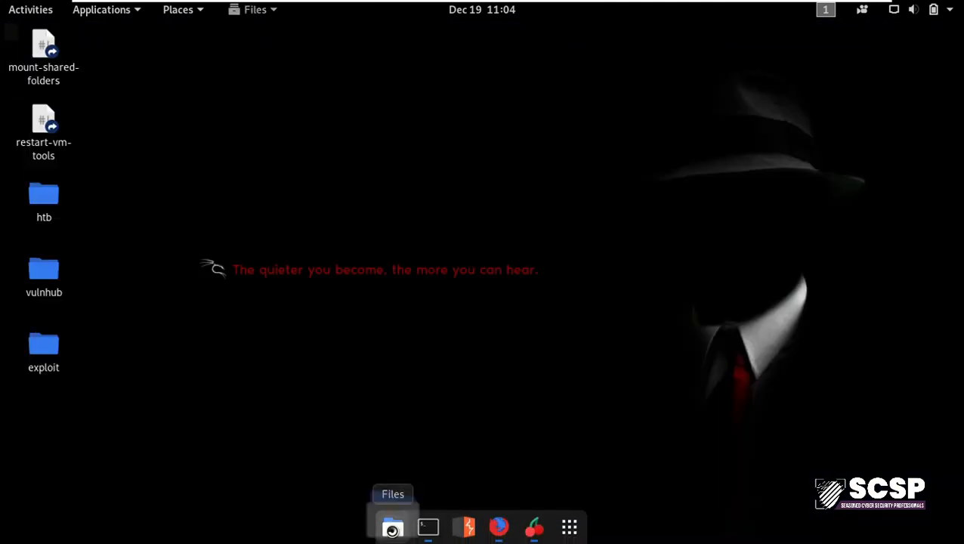
{"action": "left_click", "coordinate": [392, 526]}
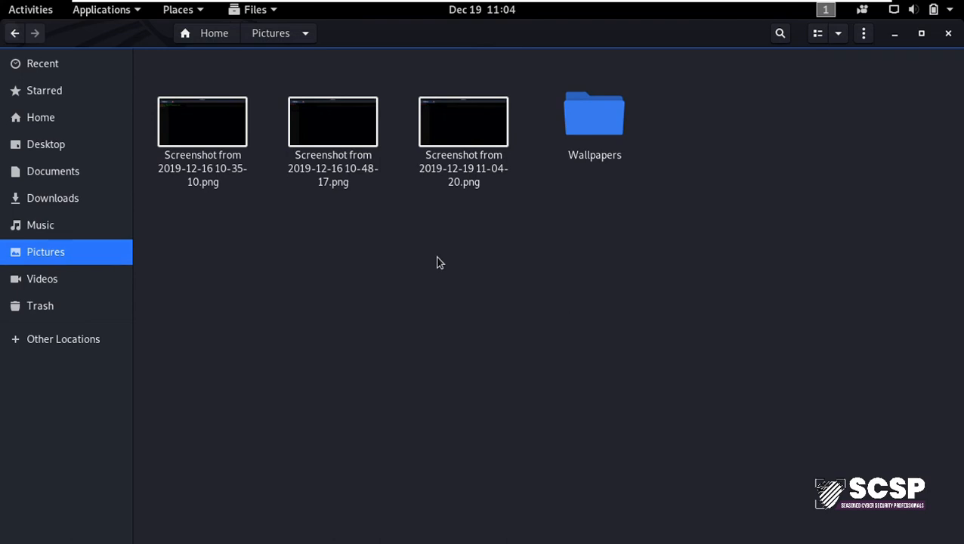
{"action": "left_click", "coordinate": [463, 122]}
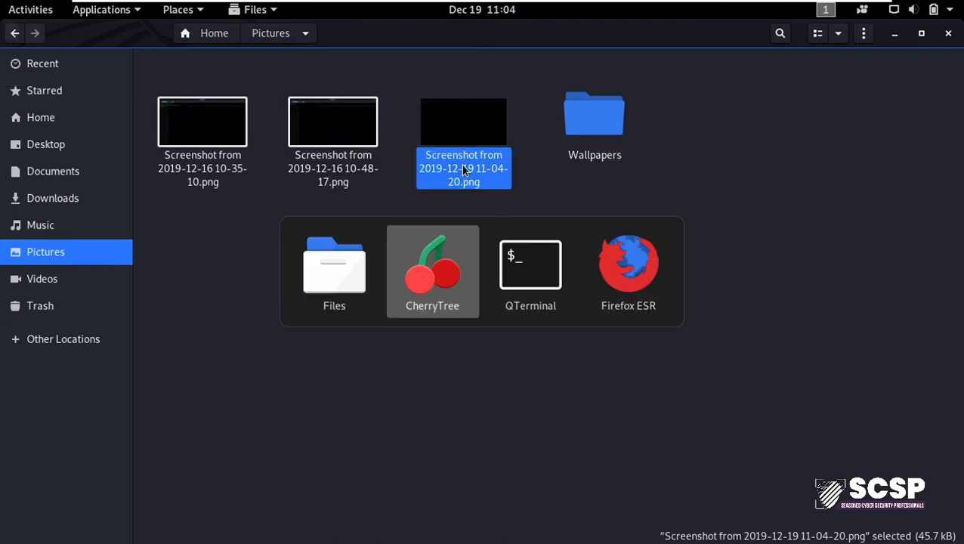
{"action": "left_click", "coordinate": [432, 265]}
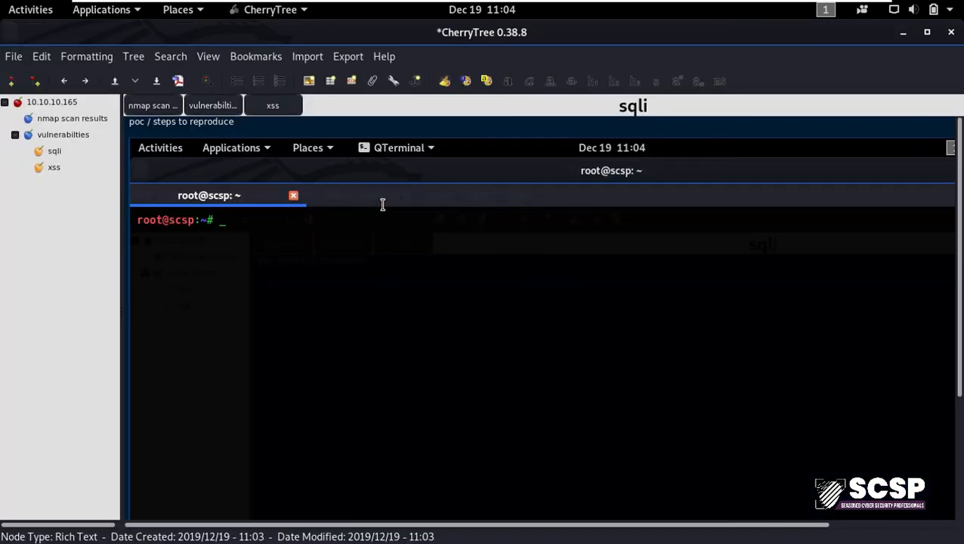
{"action": "mouse_move", "coordinate": [256, 222]}
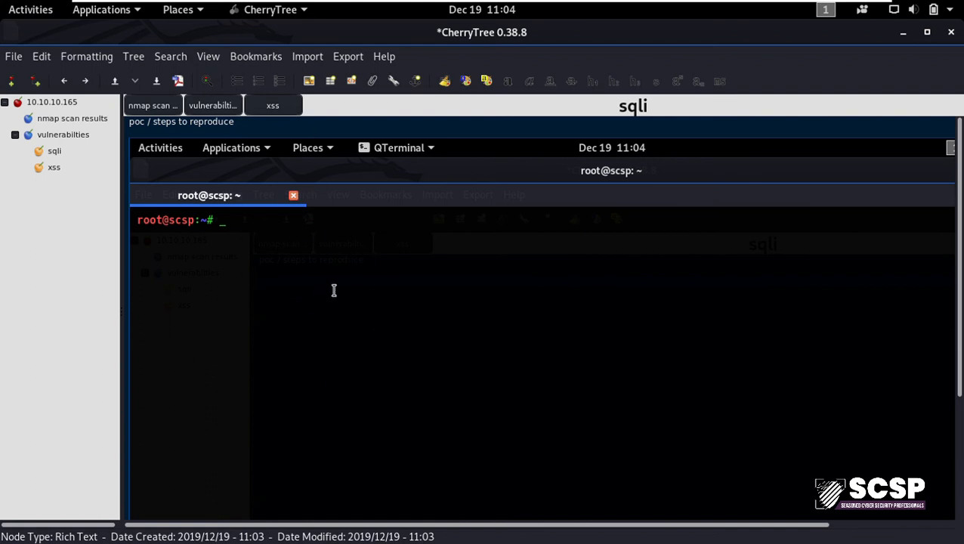
{"action": "mouse_move", "coordinate": [513, 336]}
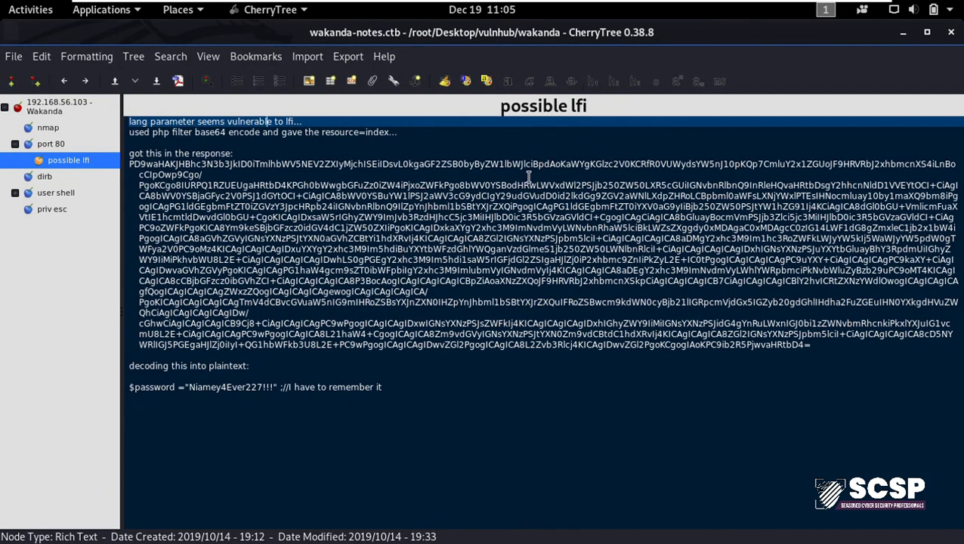
{"action": "mouse_move", "coordinate": [480, 164]}
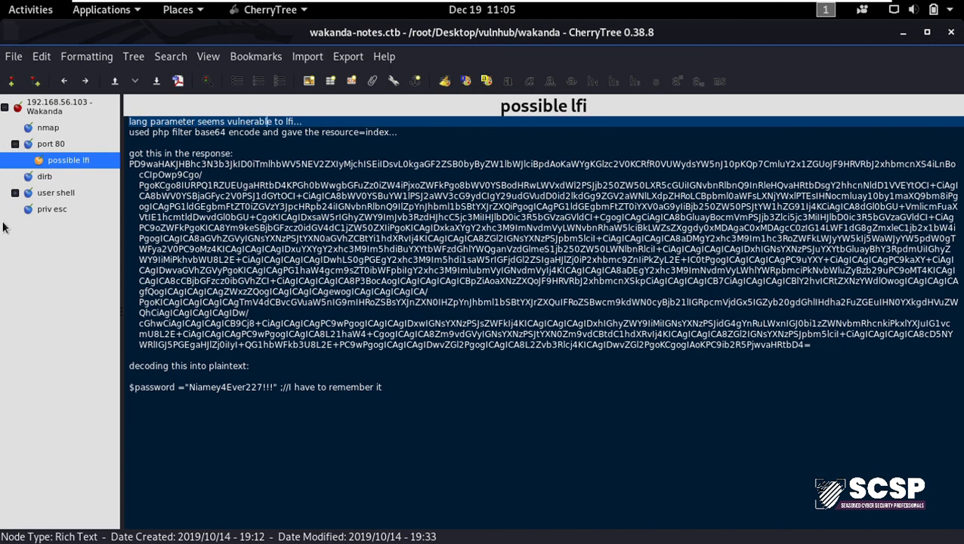
{"action": "mouse_move", "coordinate": [56, 250]}
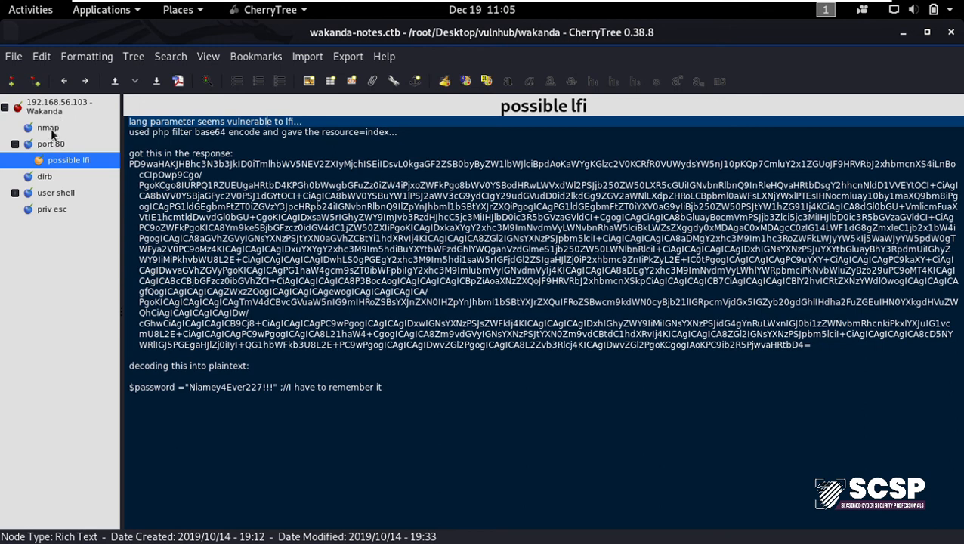
- View the nmap, port 80 and mamadou notes in the Wakanda notebook
{"action": "left_click", "coordinate": [47, 127]}
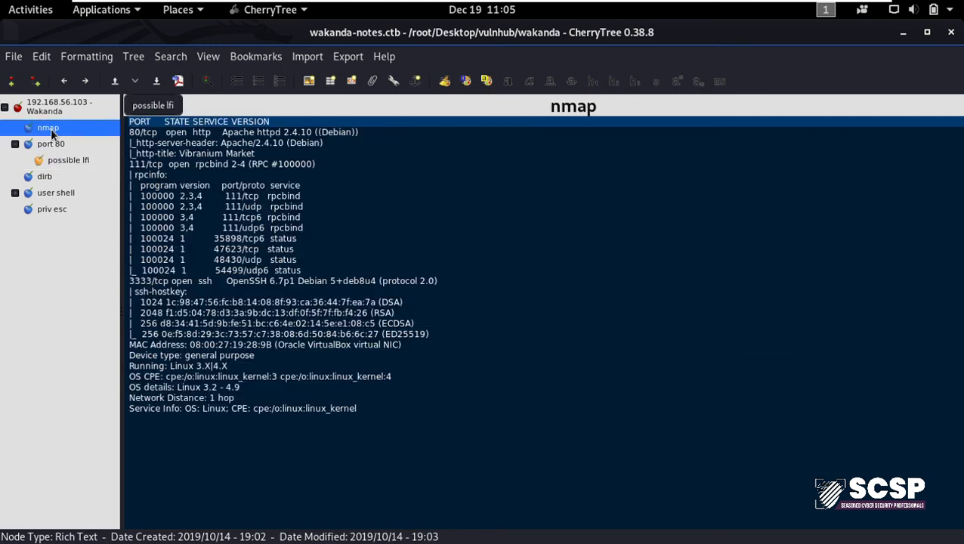
{"action": "left_click", "coordinate": [51, 144]}
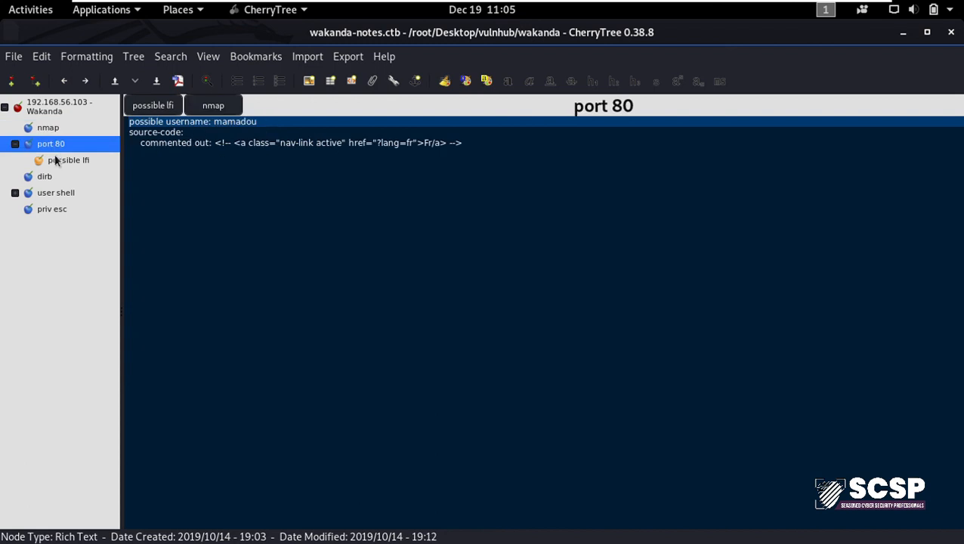
{"action": "left_click", "coordinate": [56, 192]}
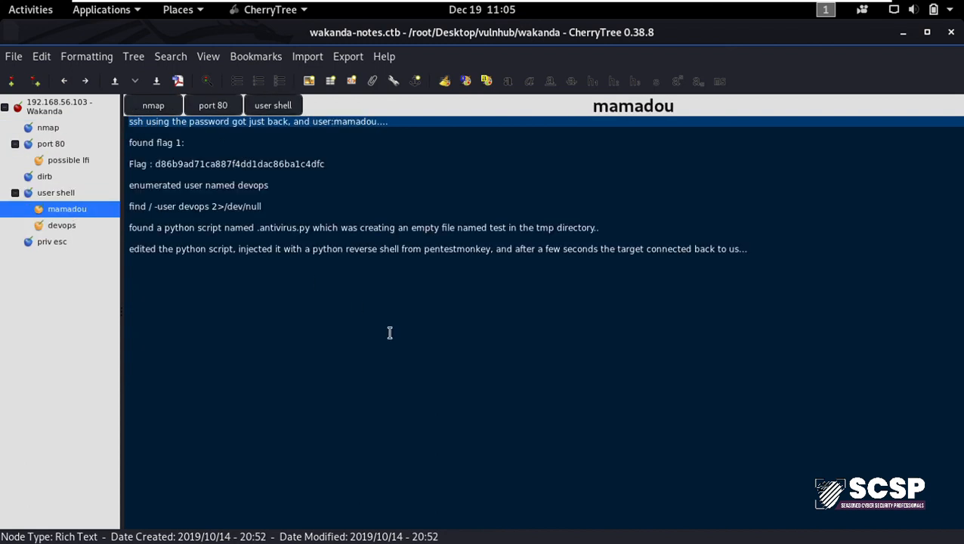
{"action": "mouse_move", "coordinate": [445, 302]}
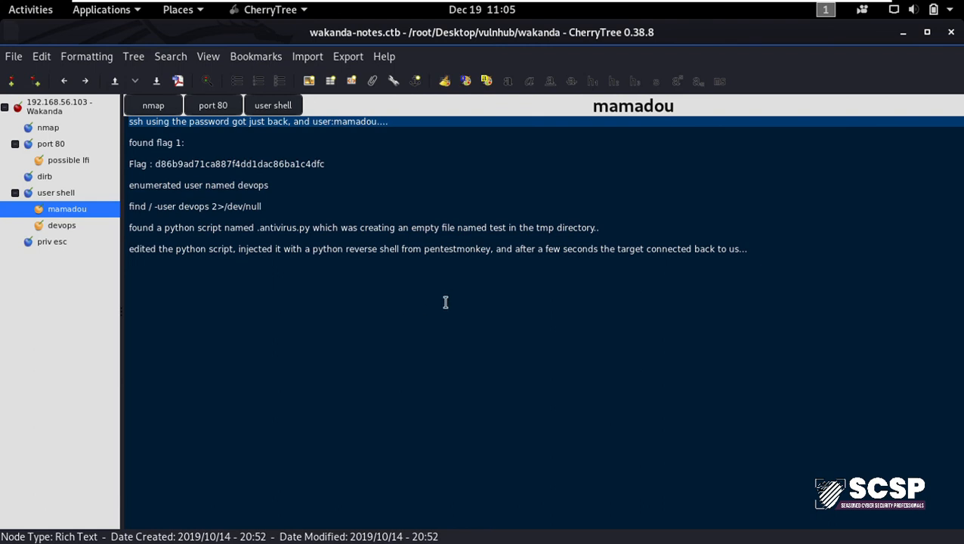
{"action": "mouse_move", "coordinate": [140, 286]}
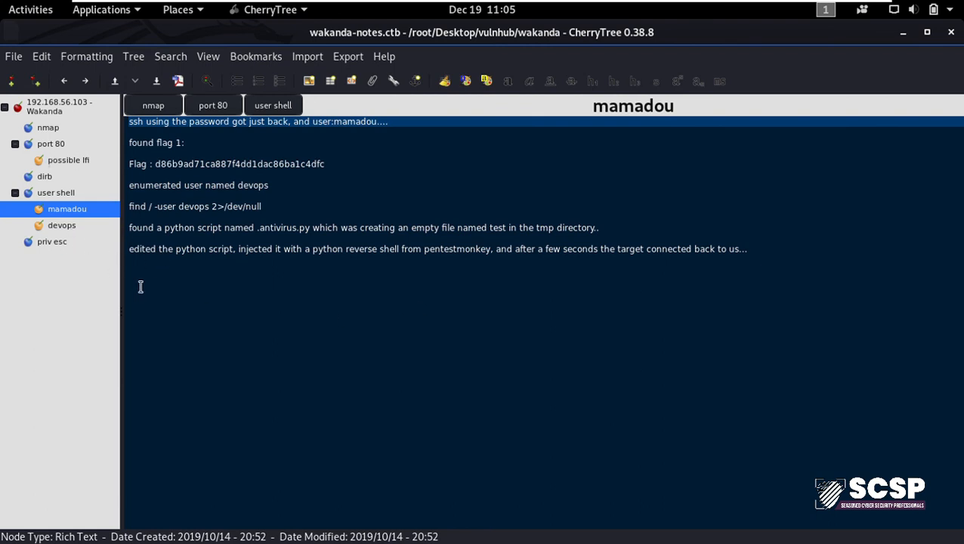
{"action": "mouse_move", "coordinate": [604, 258]}
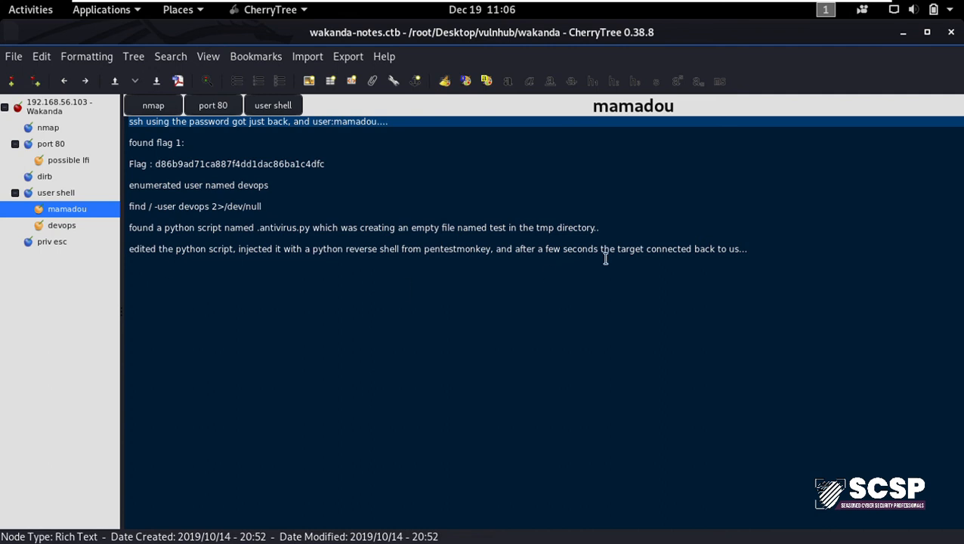